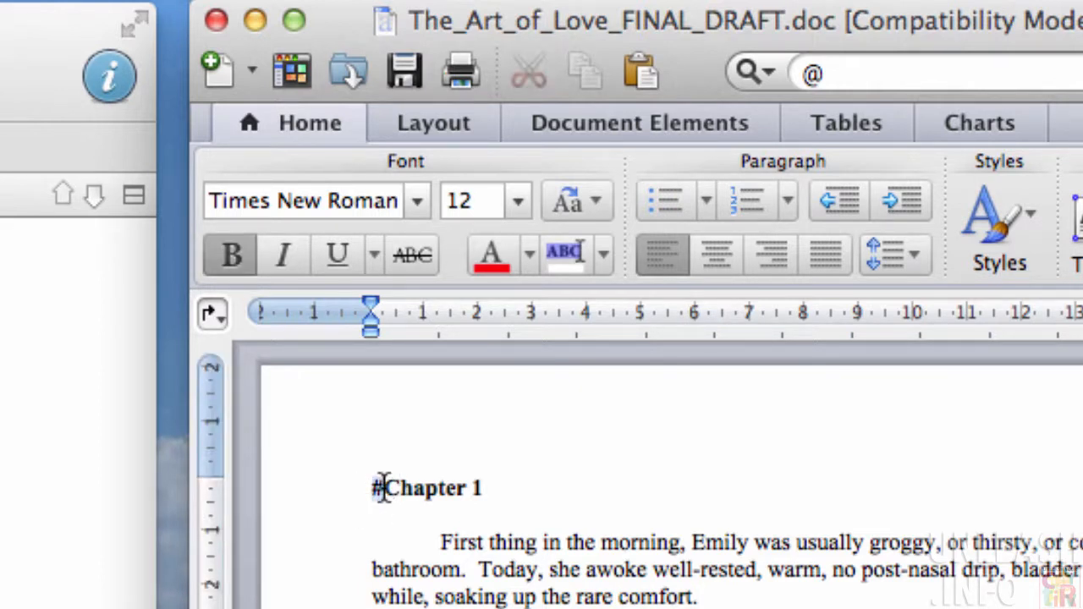
Scroll the # marked Word manuscript, then switch to the Scrivener Tutorial project's File menu.
{"action": "scroll", "scroll_direction": "down", "scroll_amount": 3}
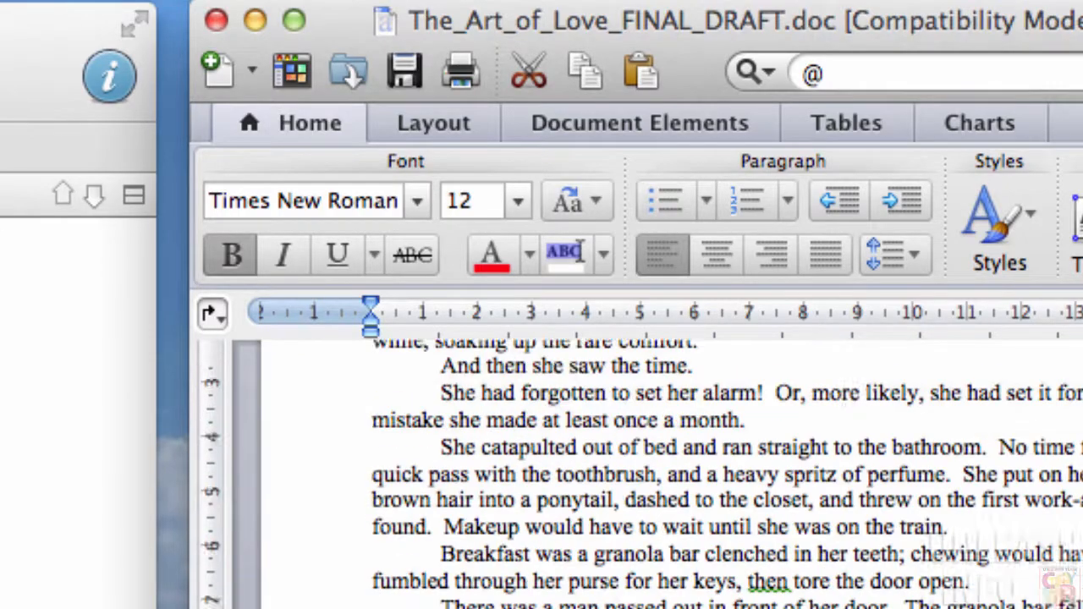
{"action": "scroll", "scroll_direction": "down", "scroll_amount": 3}
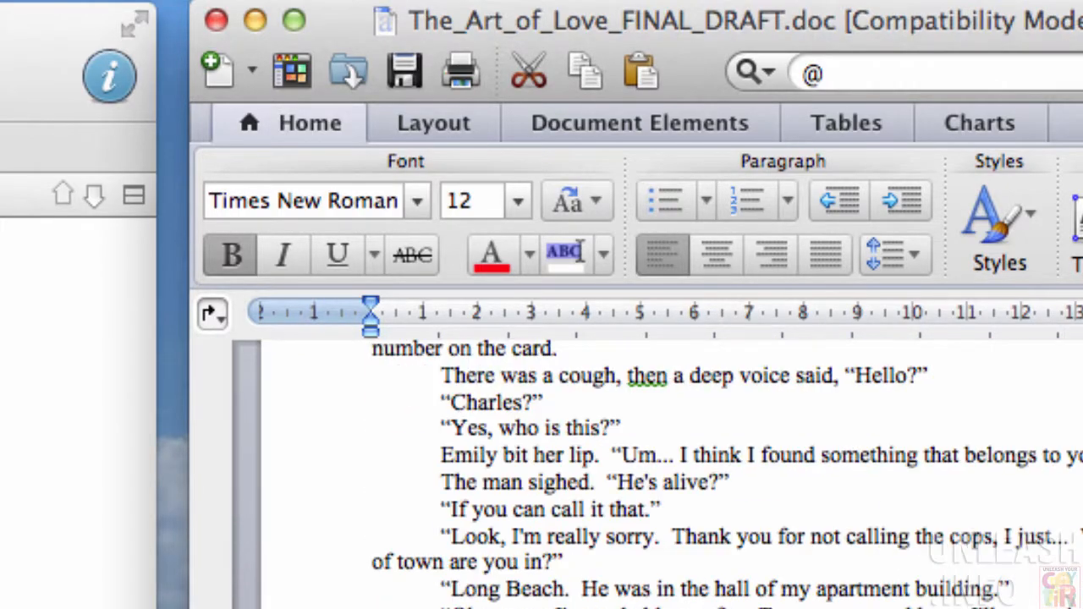
{"action": "scroll", "scroll_direction": "down", "scroll_amount": 3}
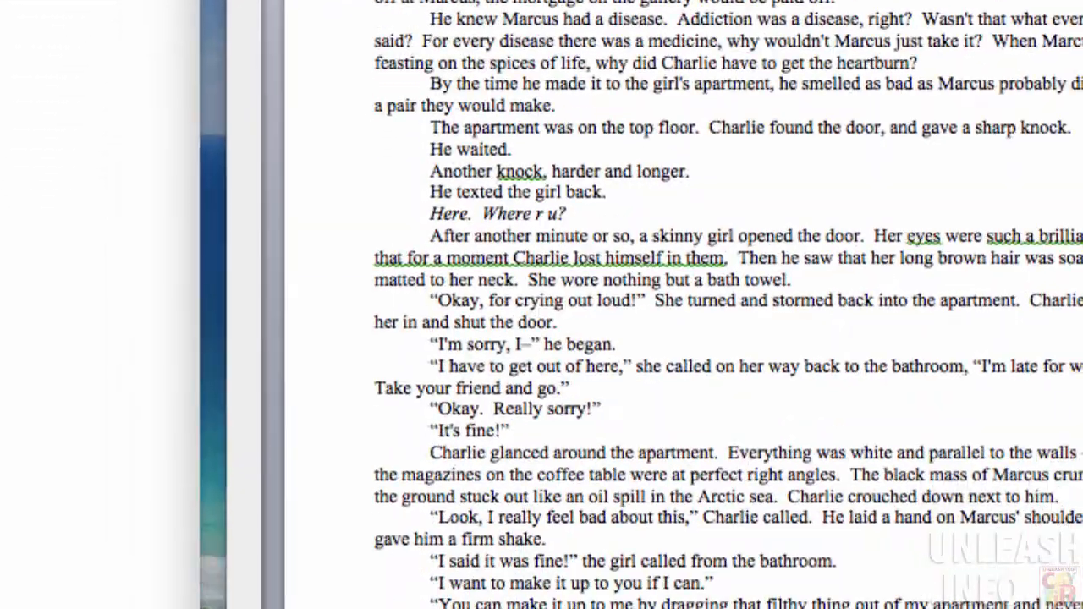
{"action": "scroll", "scroll_direction": "down", "scroll_amount": 3}
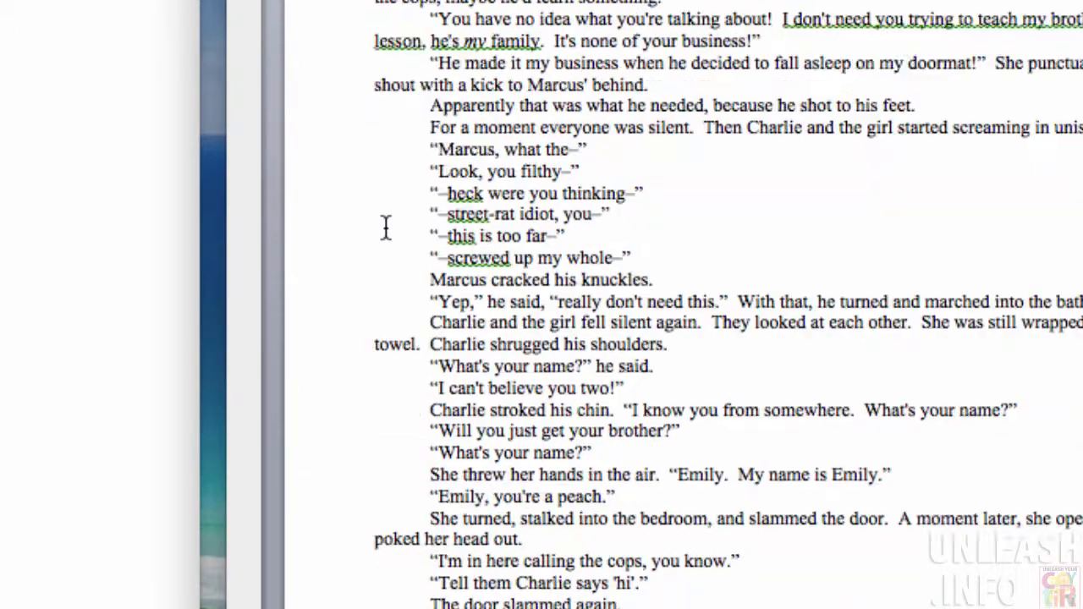
{"action": "scroll", "scroll_direction": "down", "scroll_amount": 3}
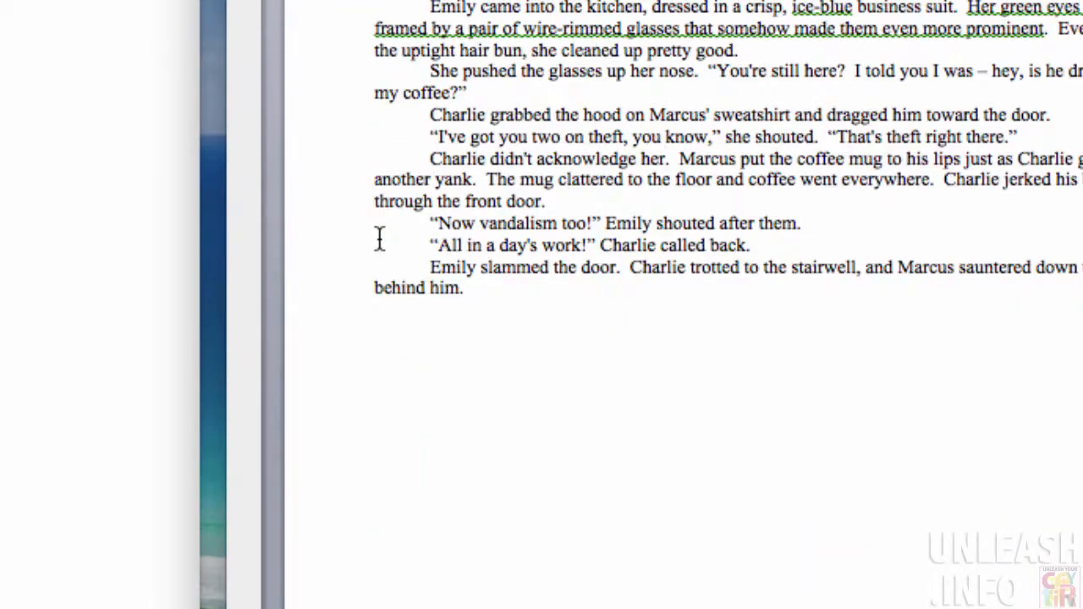
{"action": "scroll", "scroll_direction": "down", "scroll_amount": 3}
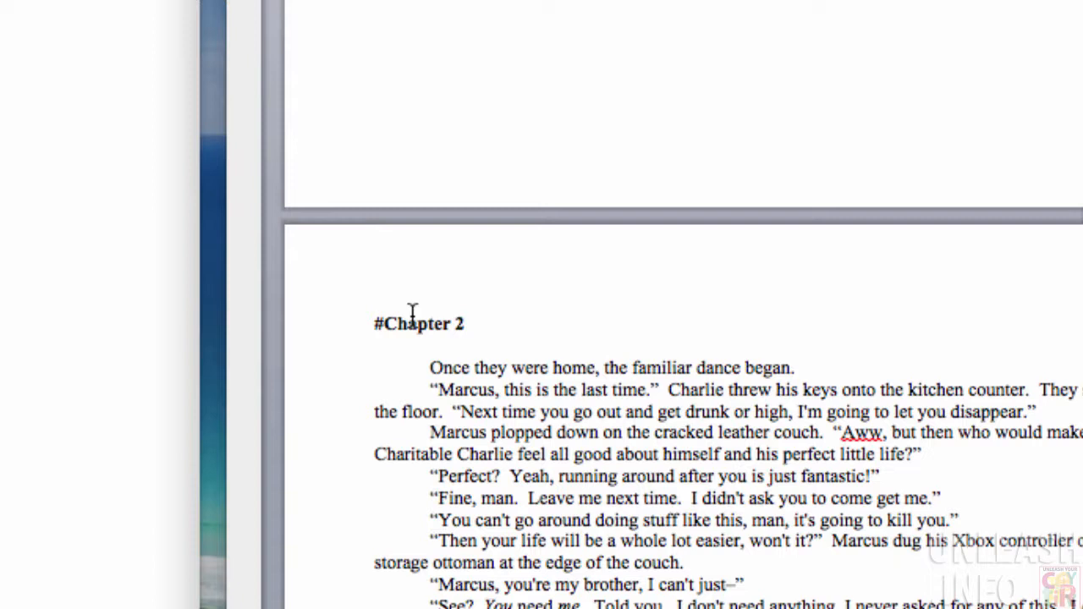
{"action": "double_click", "coordinate": [411, 324]}
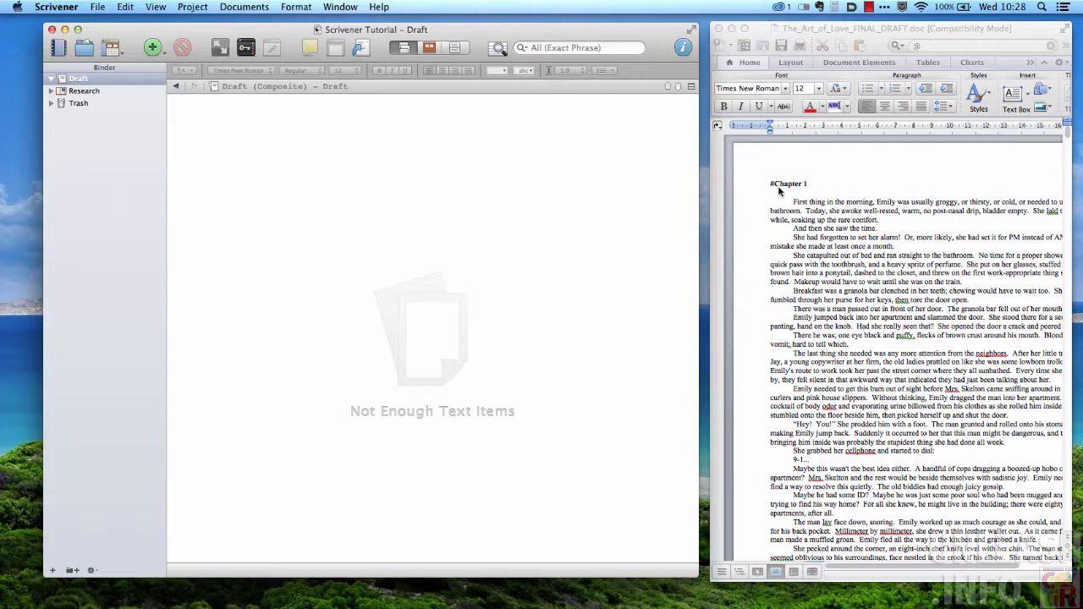
{"action": "mouse_move", "coordinate": [772, 189]}
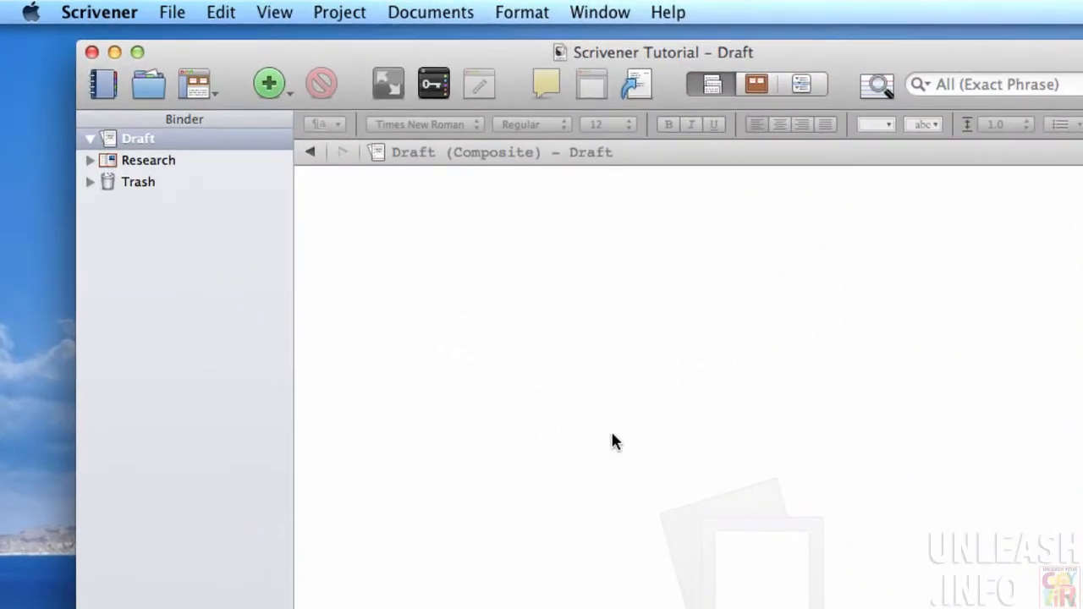
{"action": "left_click", "coordinate": [172, 12]}
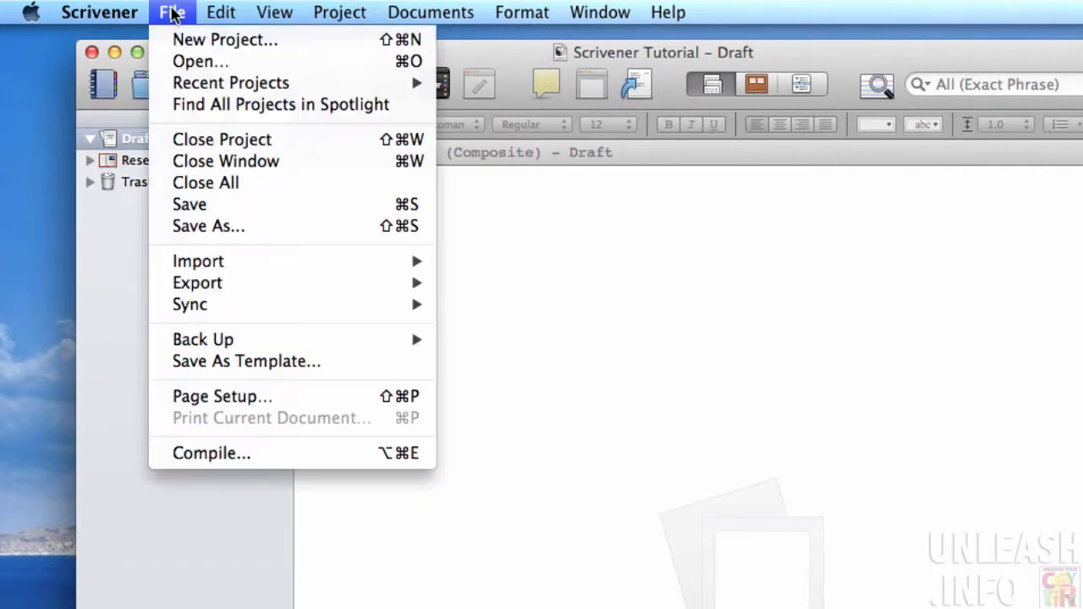
{"action": "mouse_move", "coordinate": [198, 261]}
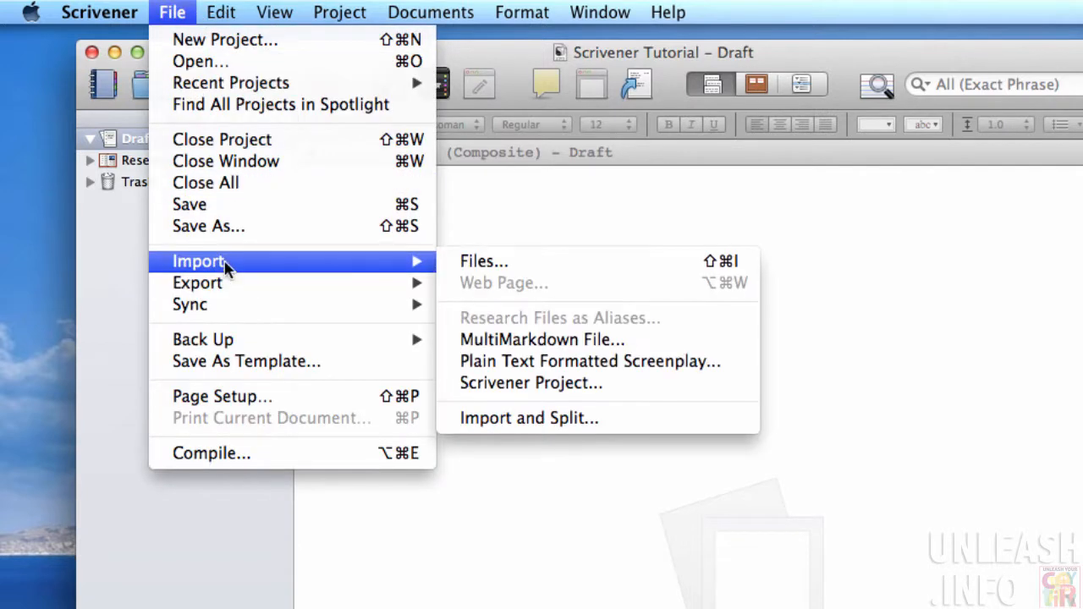
{"action": "mouse_move", "coordinate": [563, 422]}
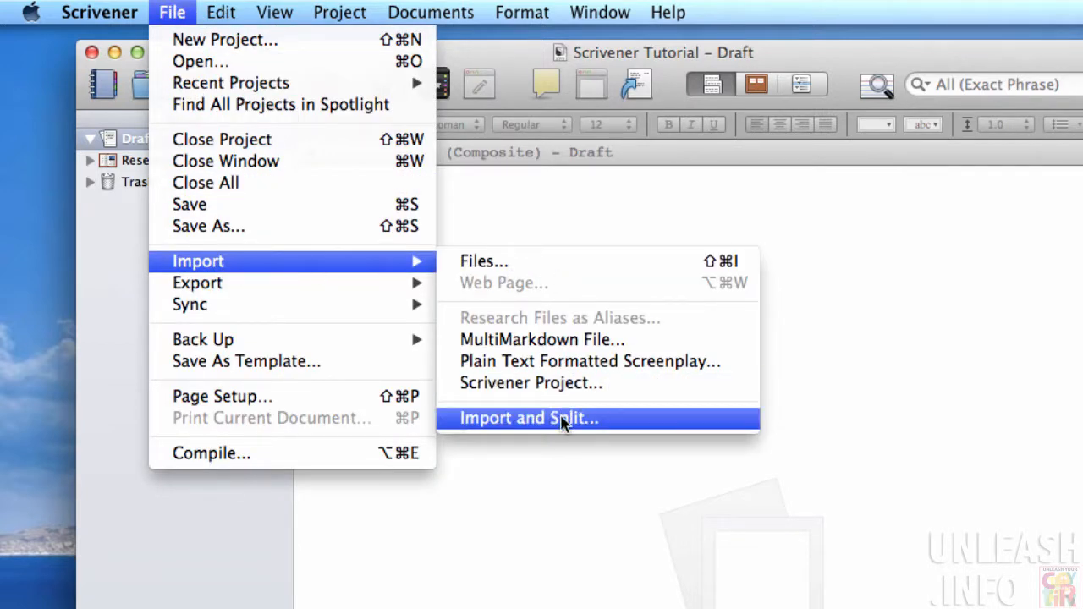
Import and Split The_Art_of_Love_FINAL_DRAFT.doc using # as the section separator.
{"action": "left_click", "coordinate": [562, 418]}
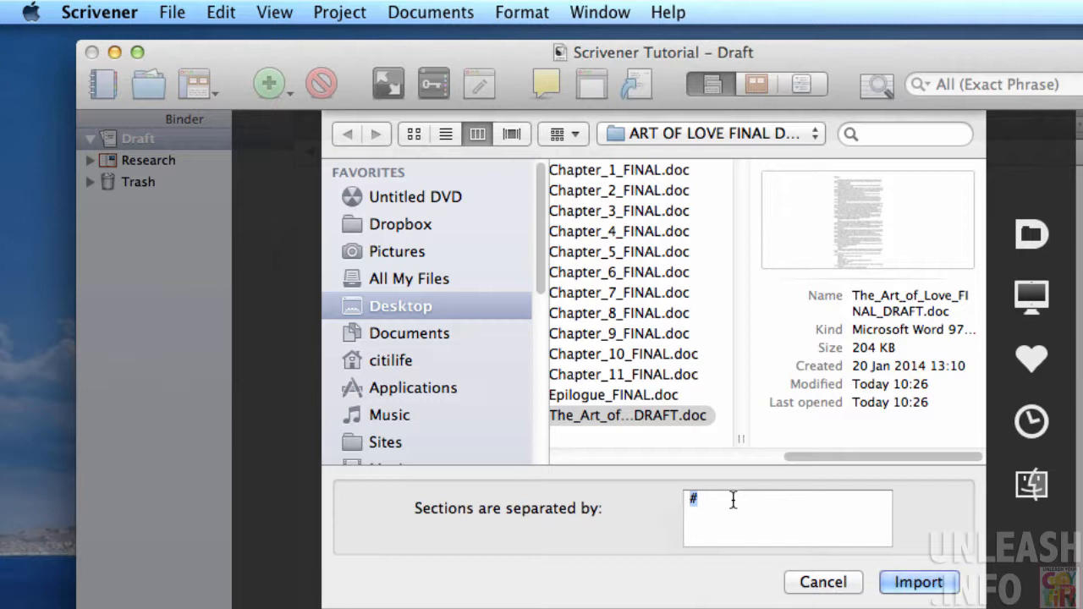
{"action": "mouse_move", "coordinate": [828, 514]}
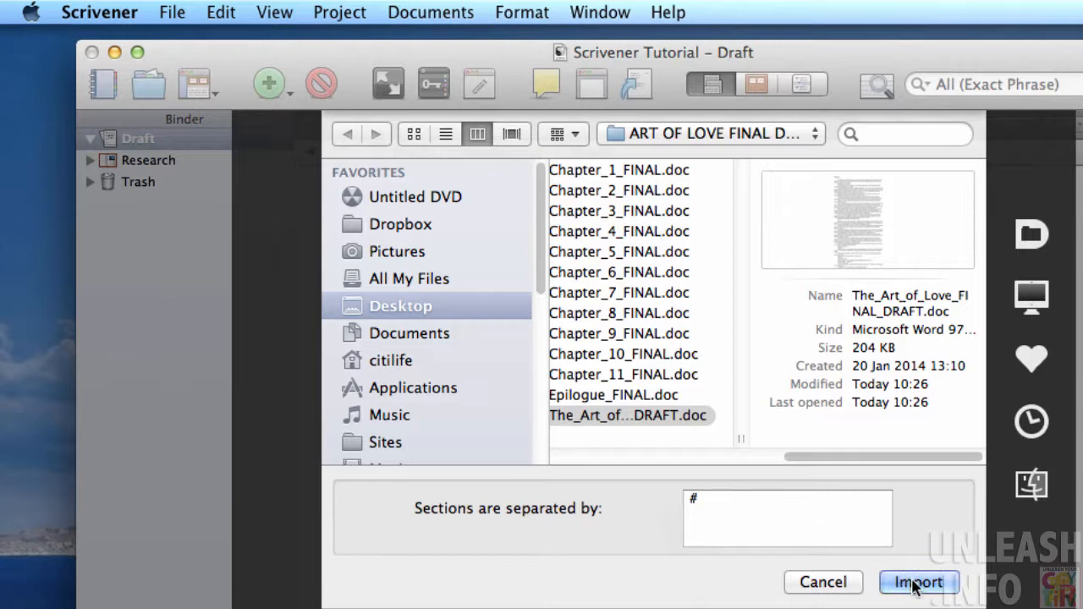
{"action": "left_click", "coordinate": [919, 583]}
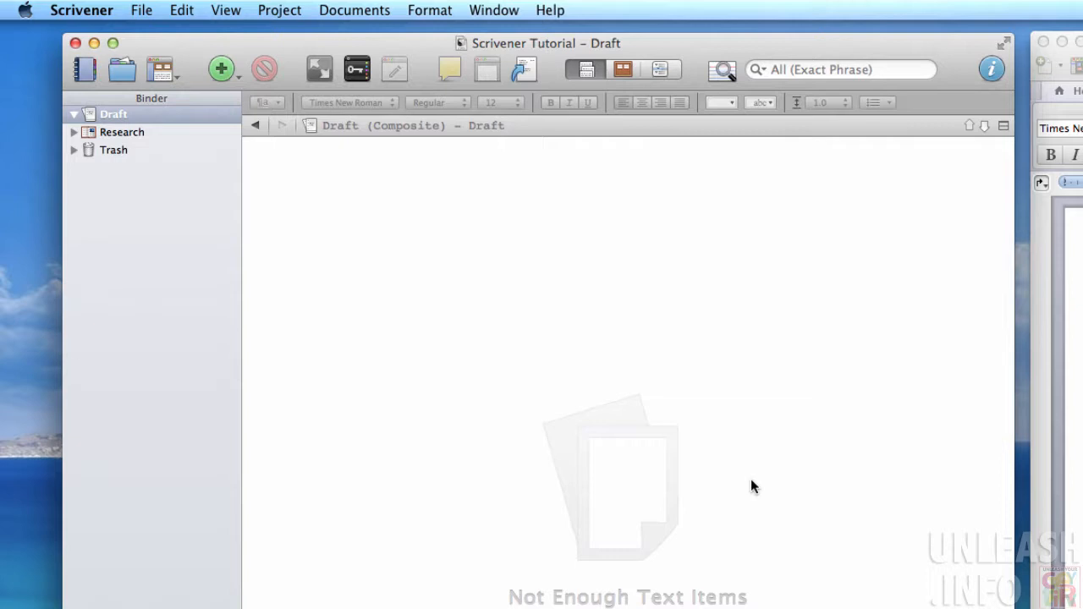
Expand Draft and view the imported Chapter 1, 2, 3 and Epilogue documents.
{"action": "left_click", "coordinate": [78, 112]}
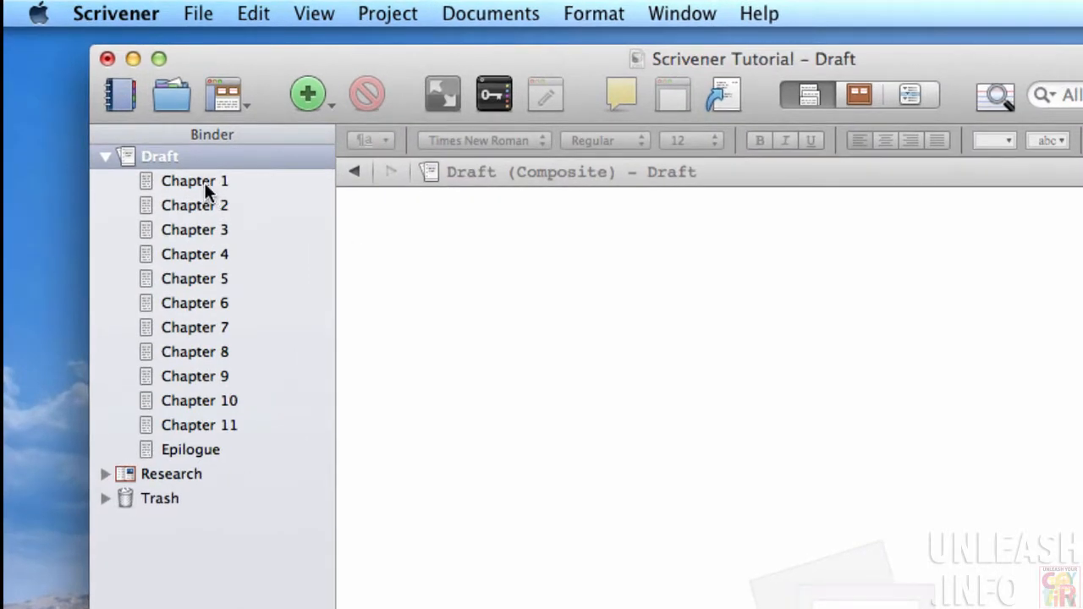
{"action": "left_click", "coordinate": [195, 180]}
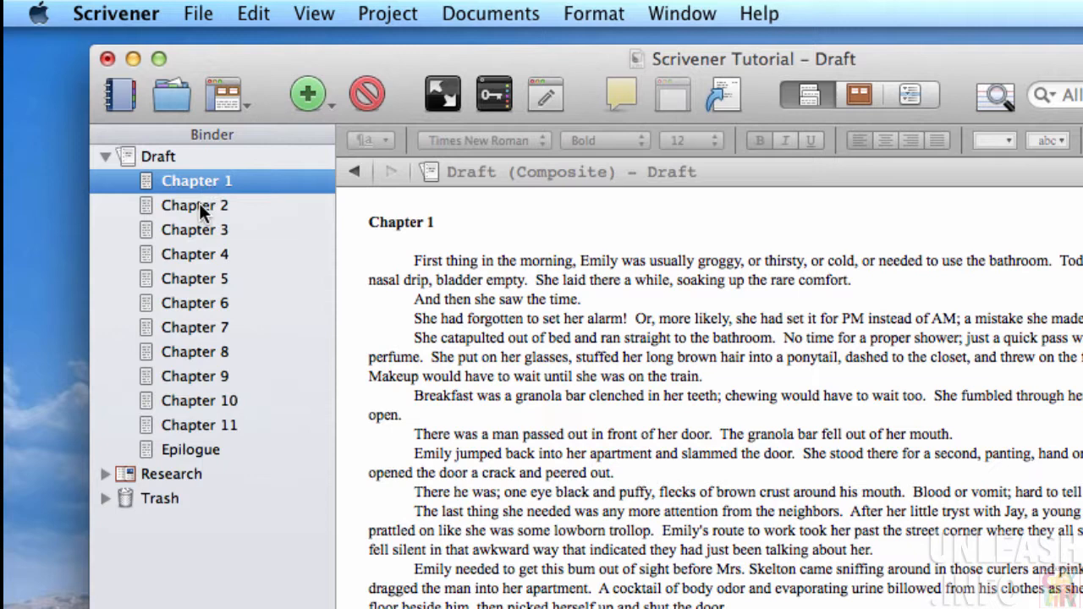
{"action": "left_click", "coordinate": [195, 229]}
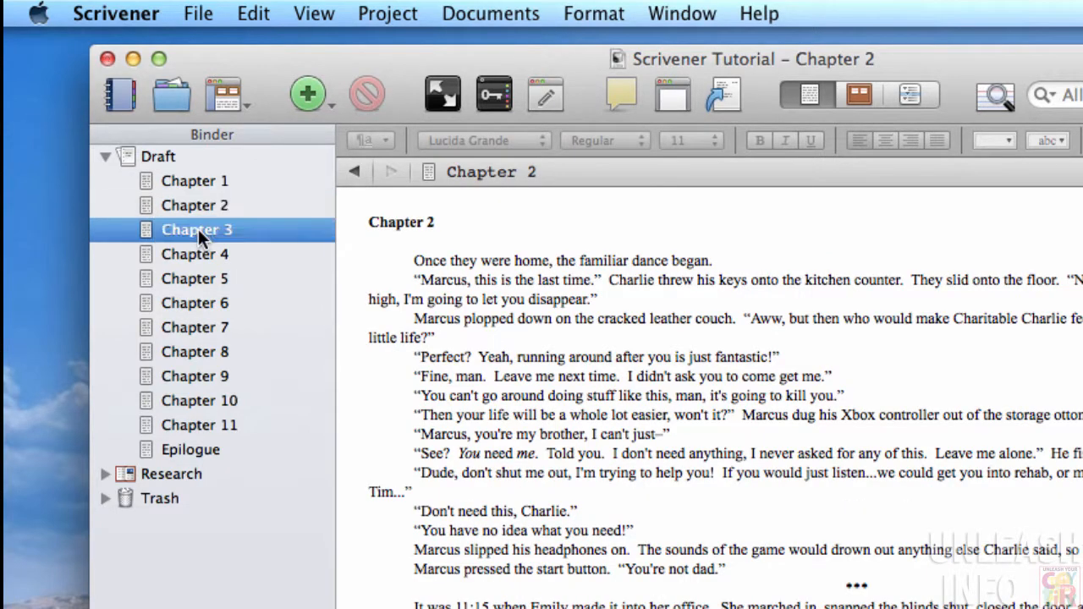
{"action": "left_click", "coordinate": [197, 230]}
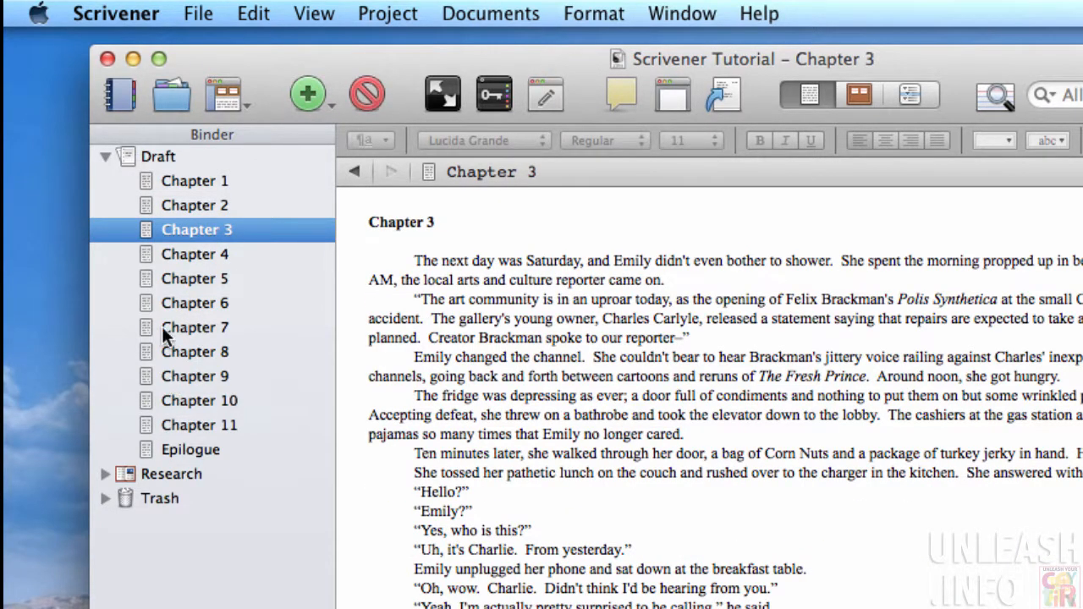
{"action": "left_click", "coordinate": [191, 450]}
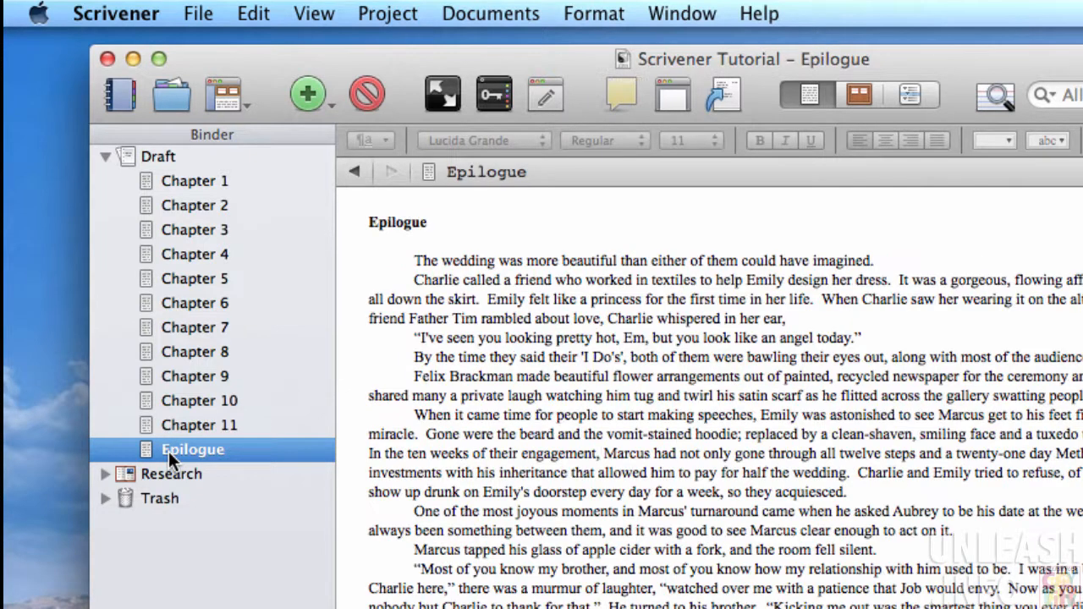
{"action": "mouse_move", "coordinate": [440, 304]}
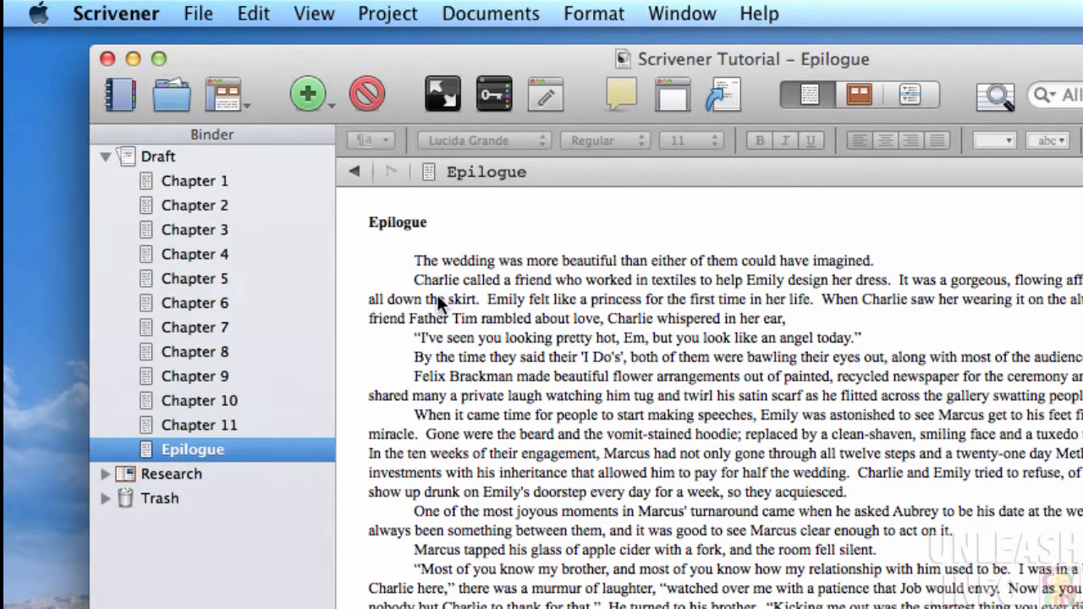